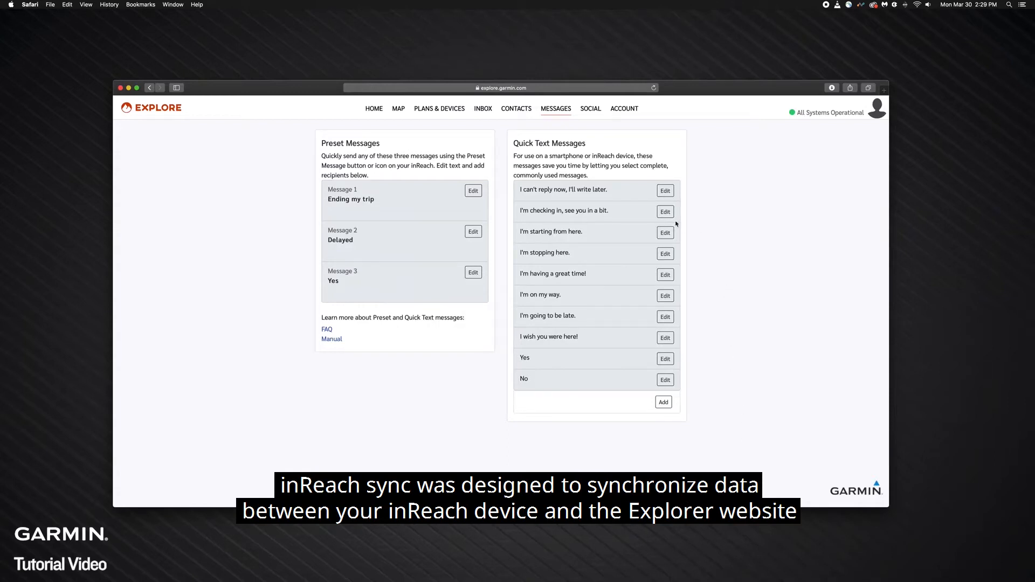
- Edit the second quick text message to end with "soon." and save it with Done
click(664, 211)
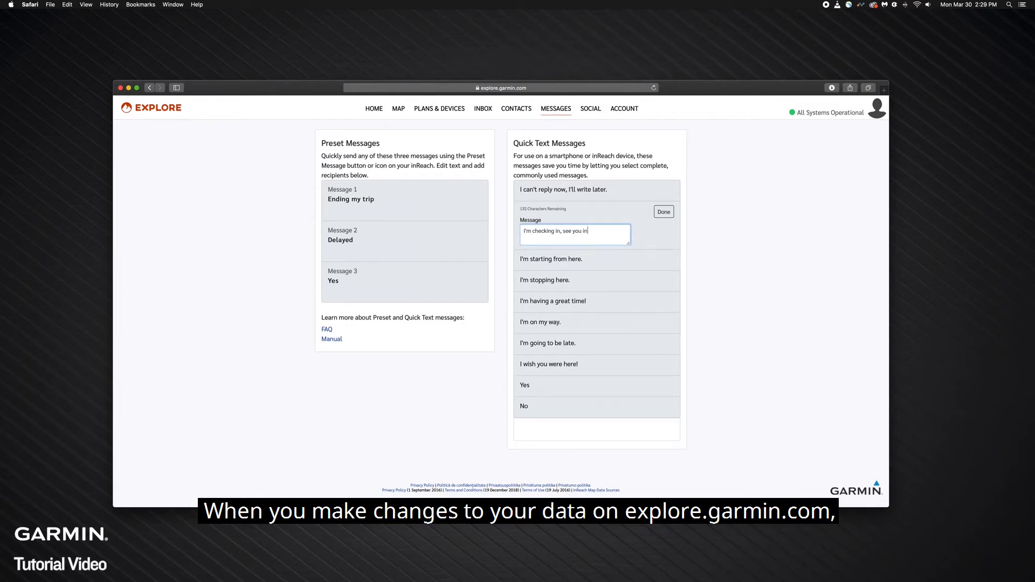
text(s)
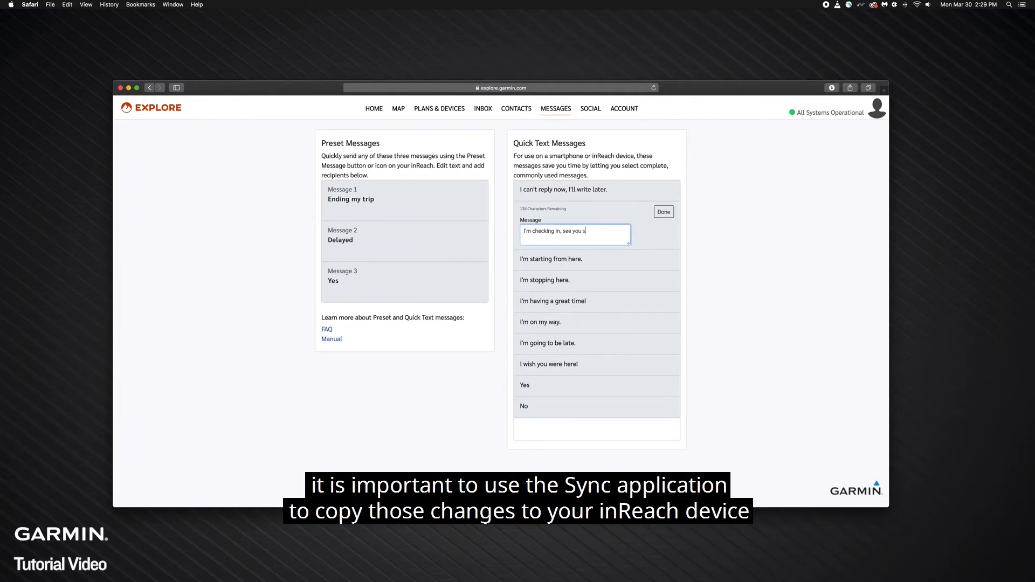
text(oon.)
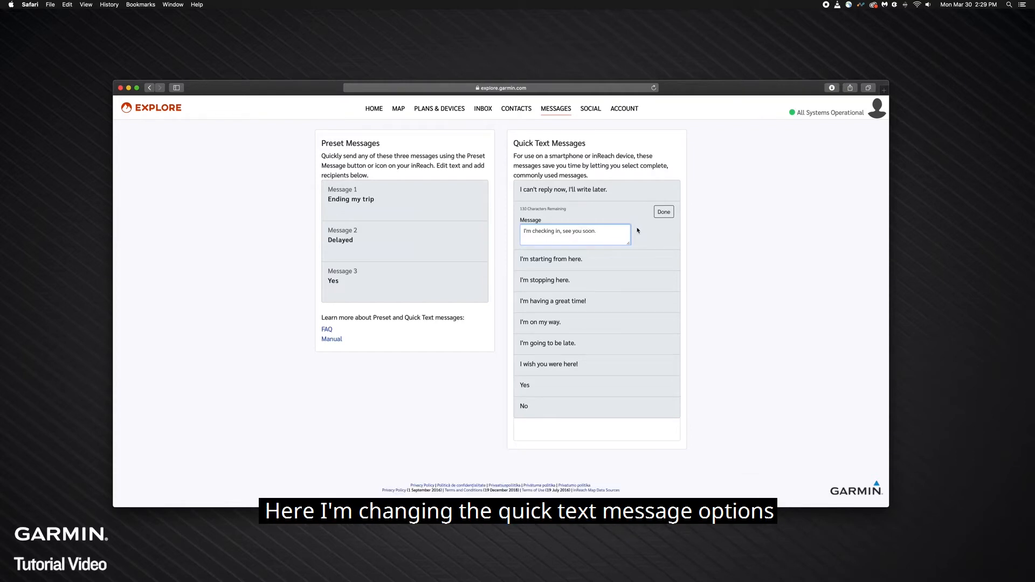
click(664, 212)
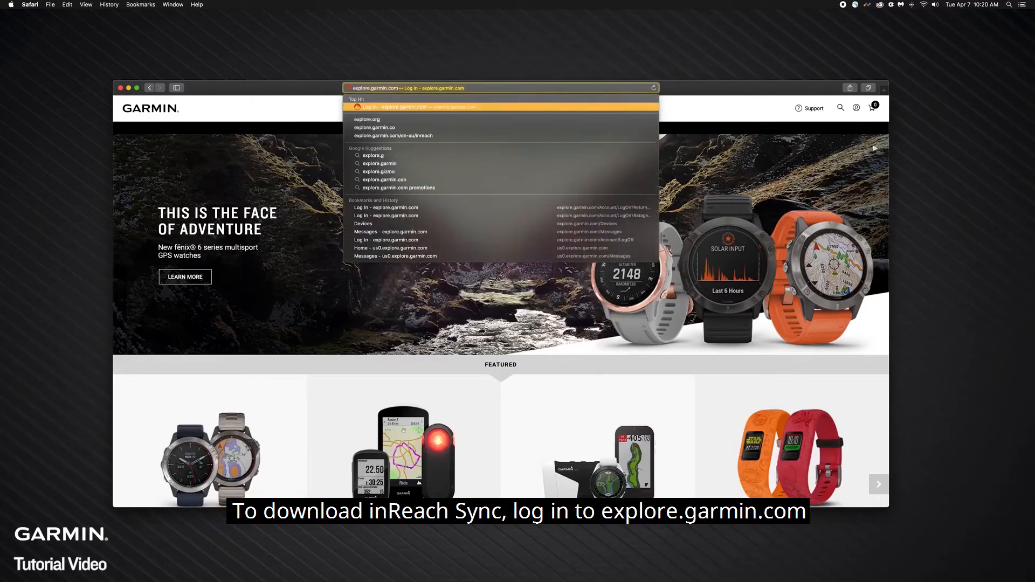
- Sign in to explore.garmin.com with the account email and password to reach the home dashboard
click(419, 106)
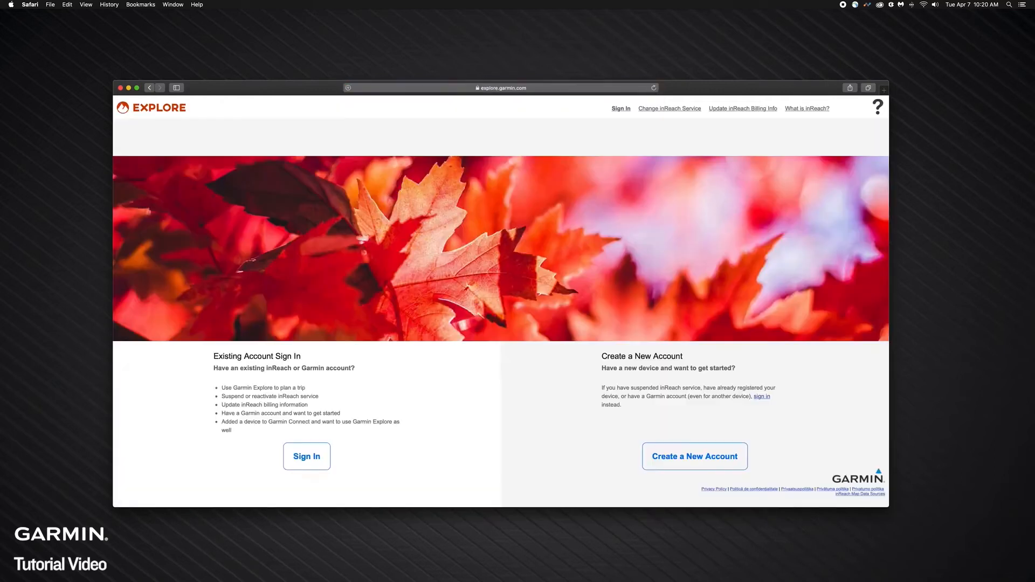
click(306, 456)
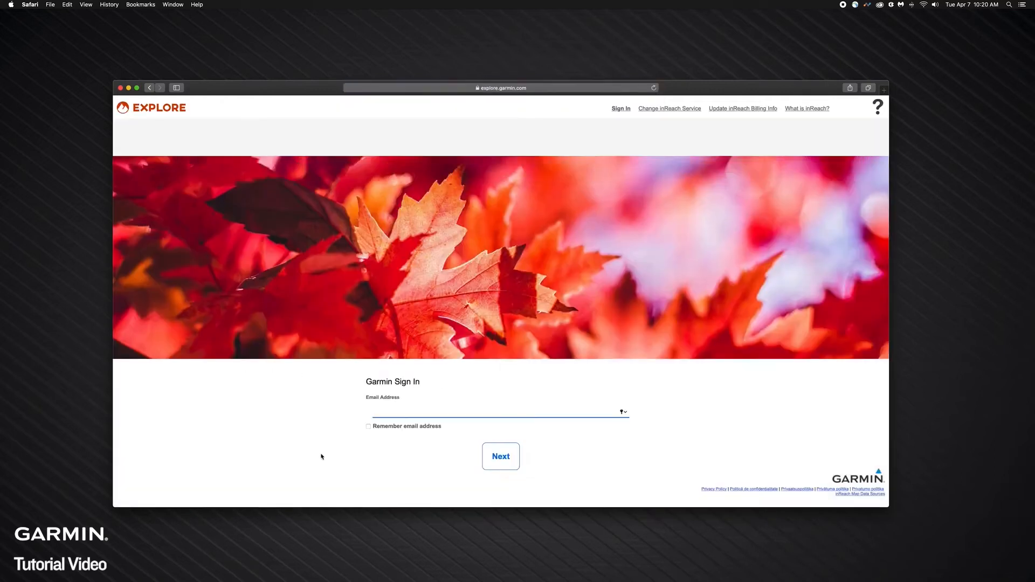
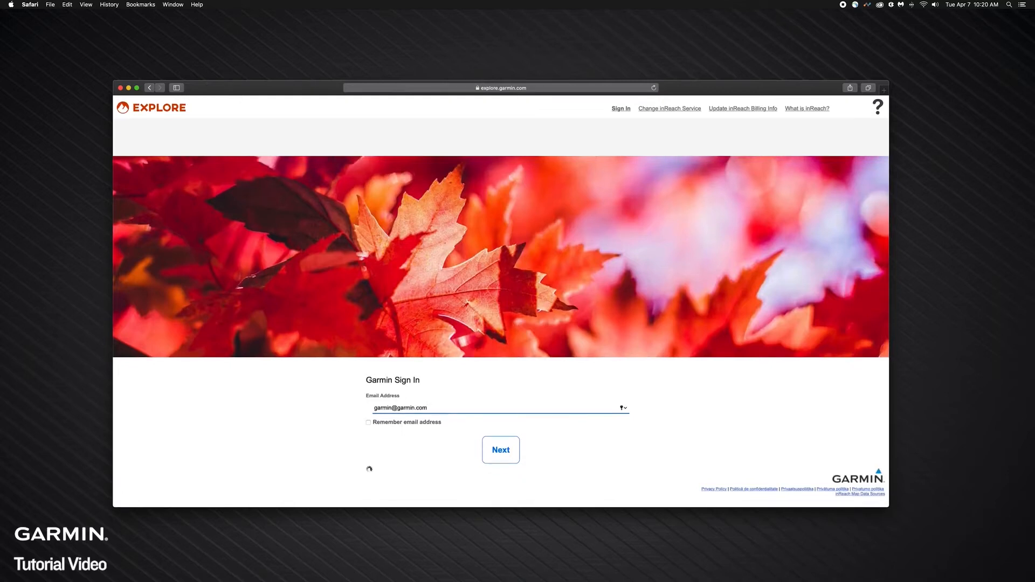
click(501, 450)
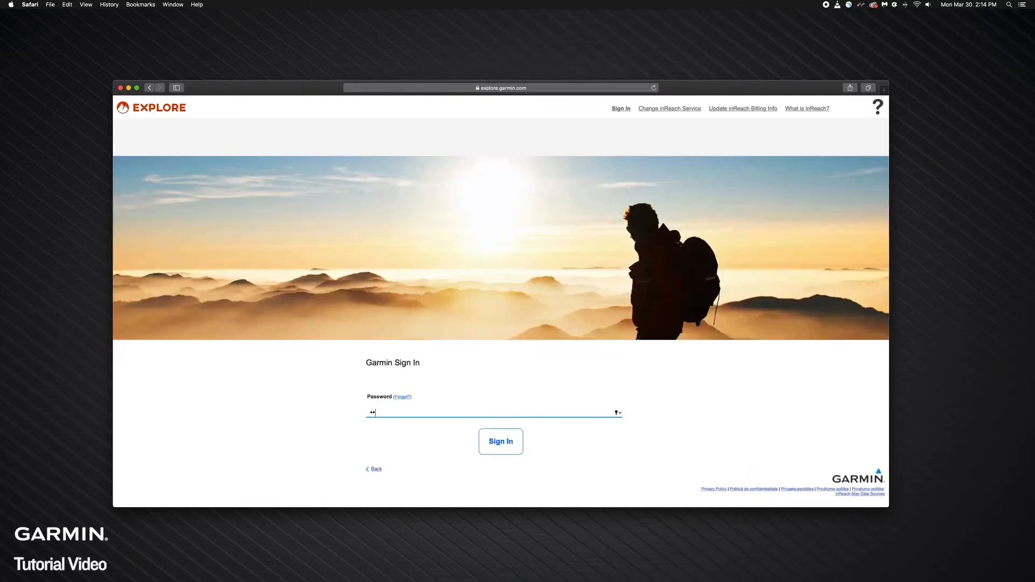
text(password)
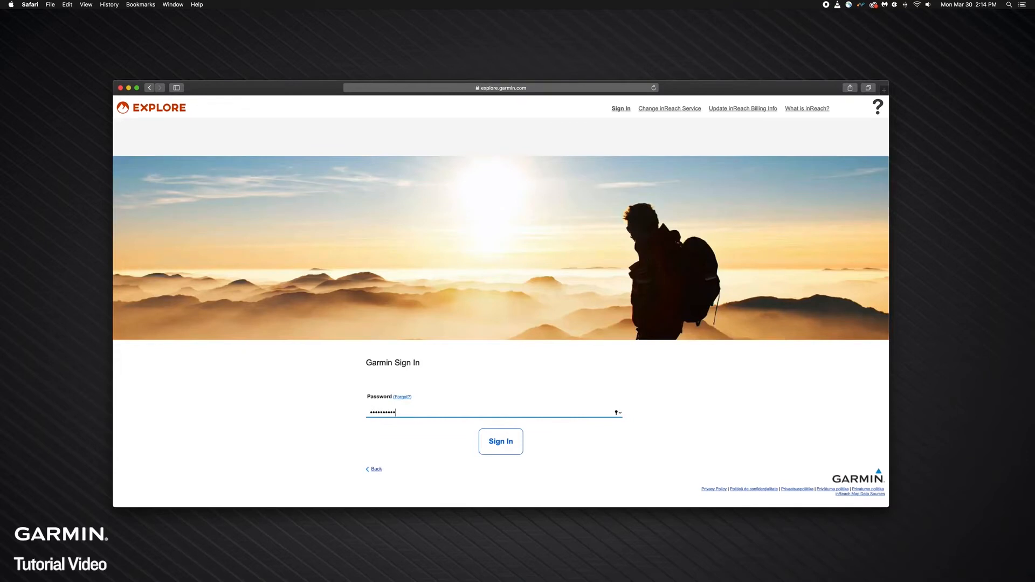
click(499, 441)
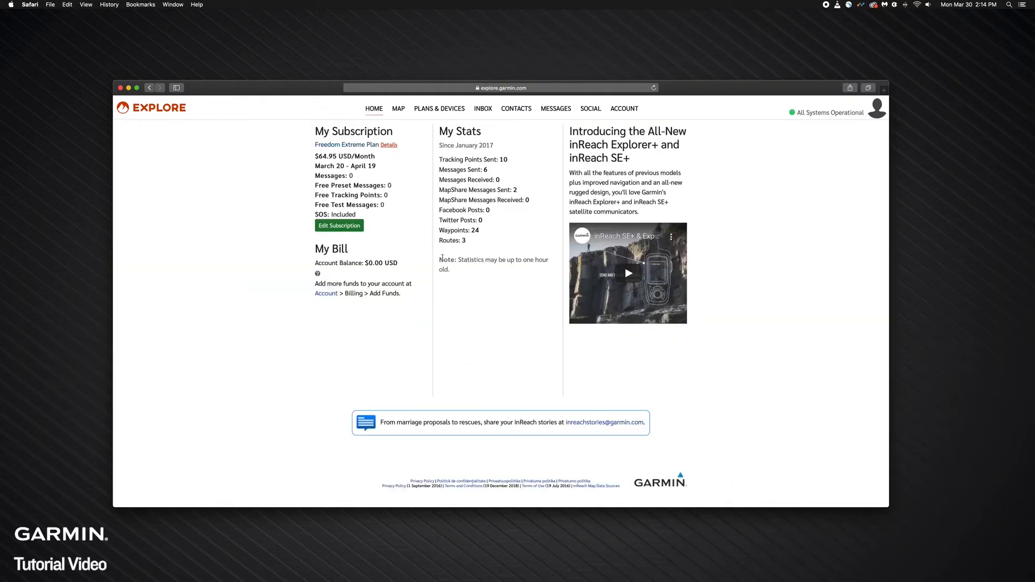
- From Plans & Devices > Sync & Update, download the inReach Sync desktop app for Mac and allow it
click(439, 108)
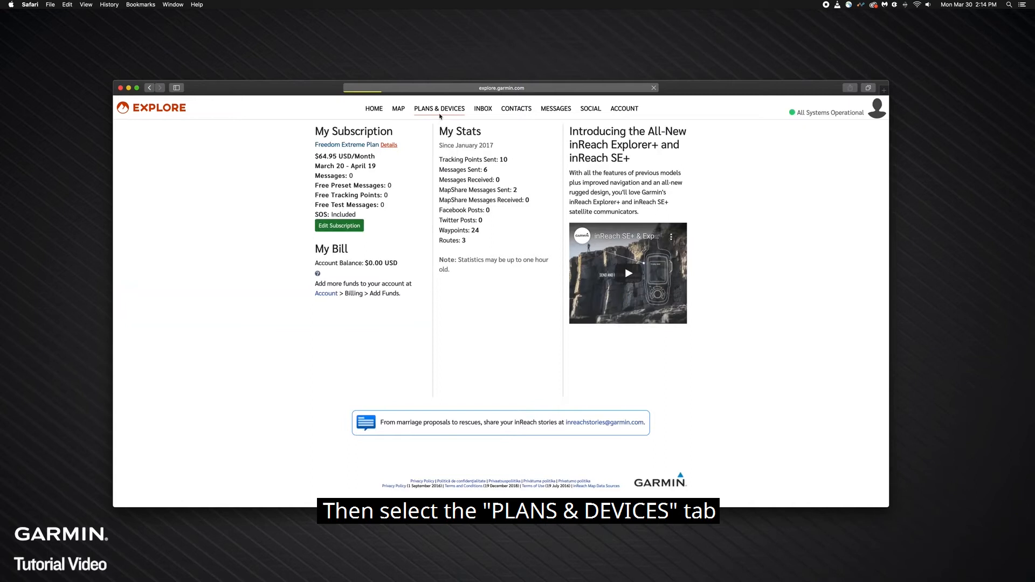
click(439, 108)
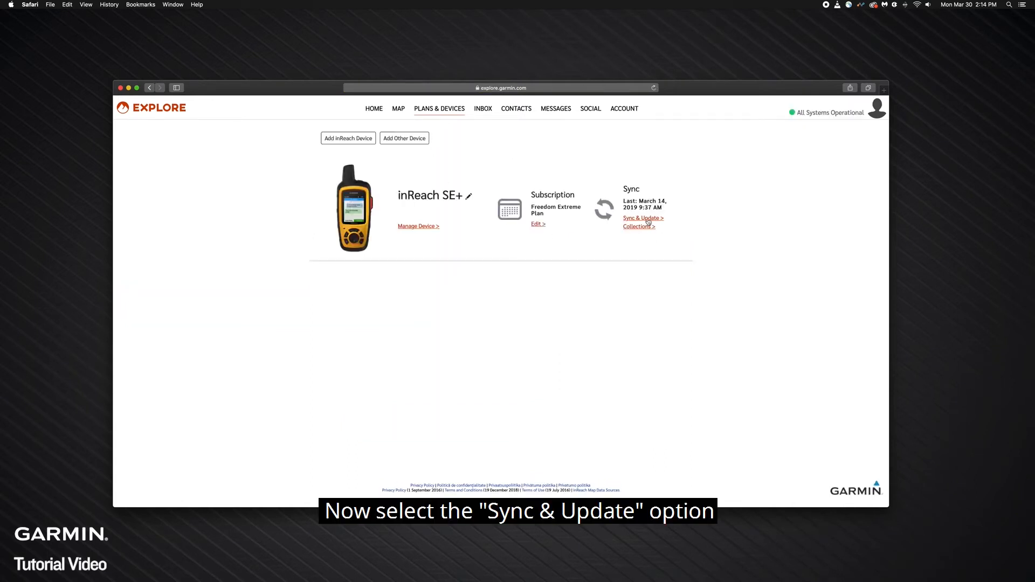
click(643, 218)
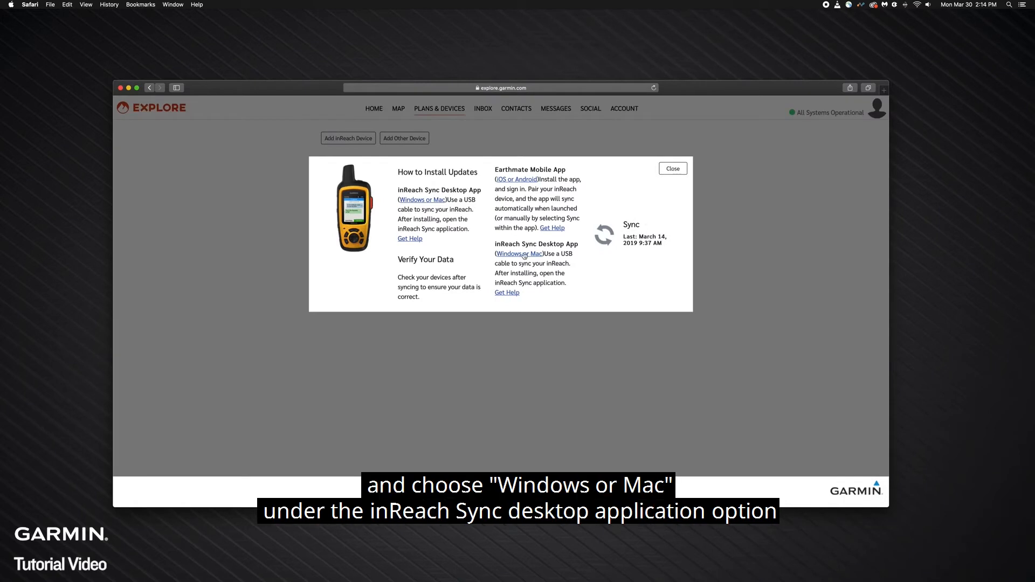
click(520, 253)
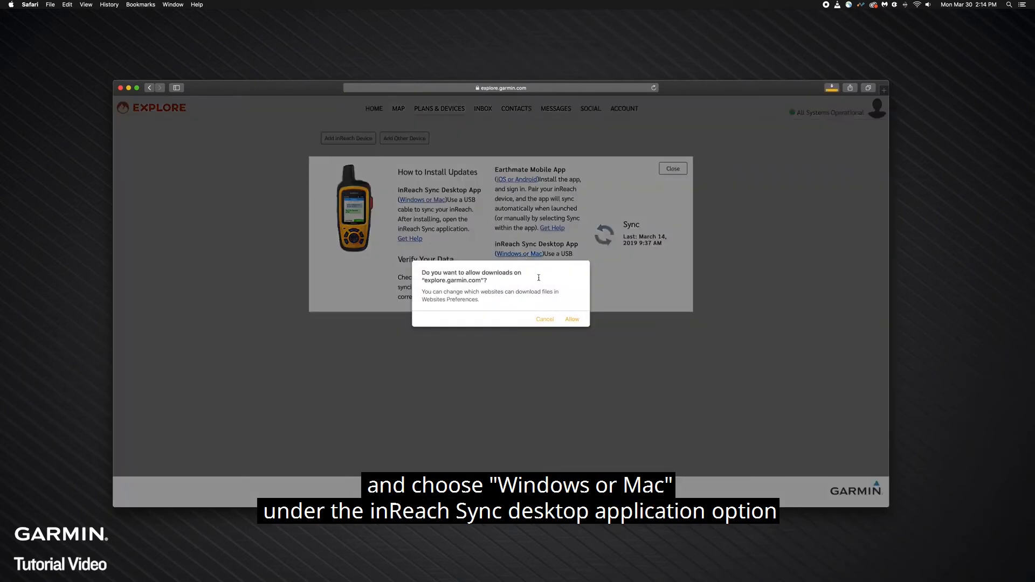
click(572, 320)
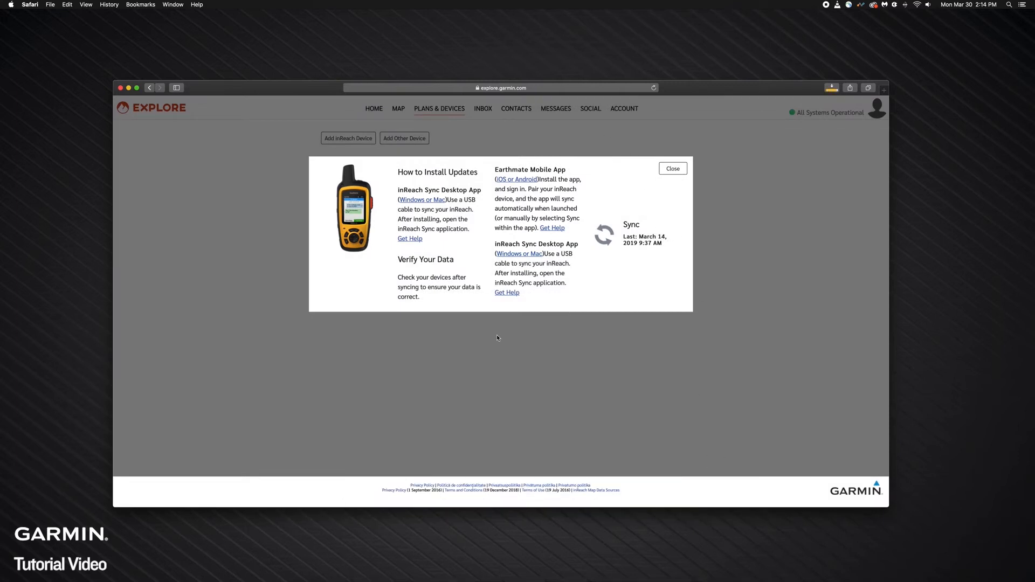
key(cmd+space)
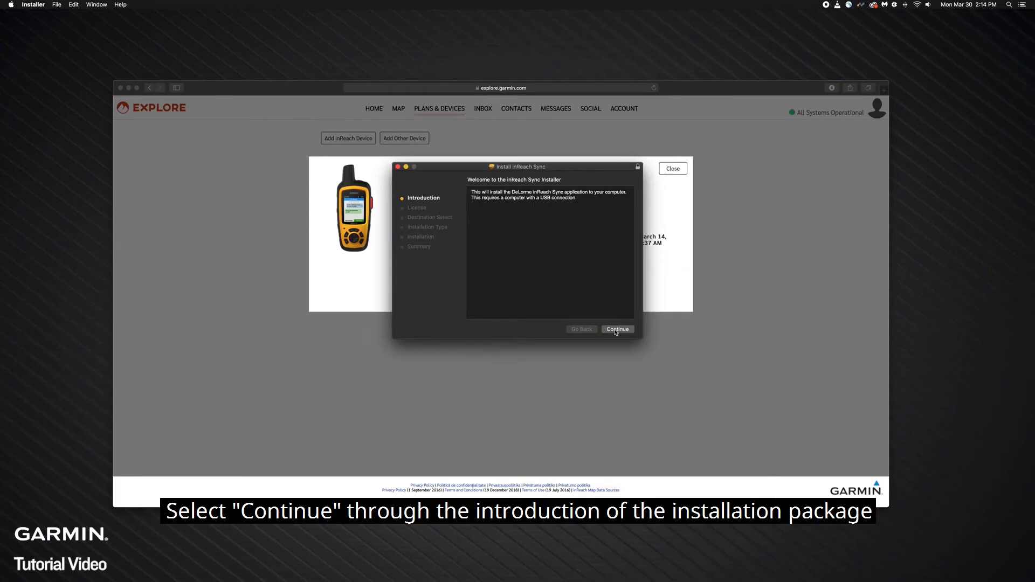
- Run the inReach Sync installer, agree to the license and approve the install with the Mac password
click(617, 330)
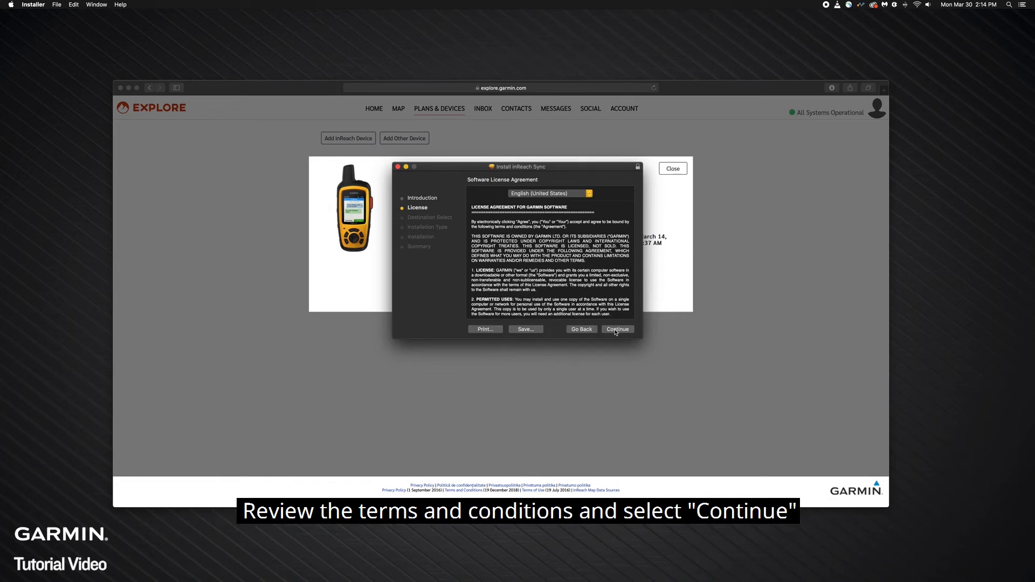
click(617, 330)
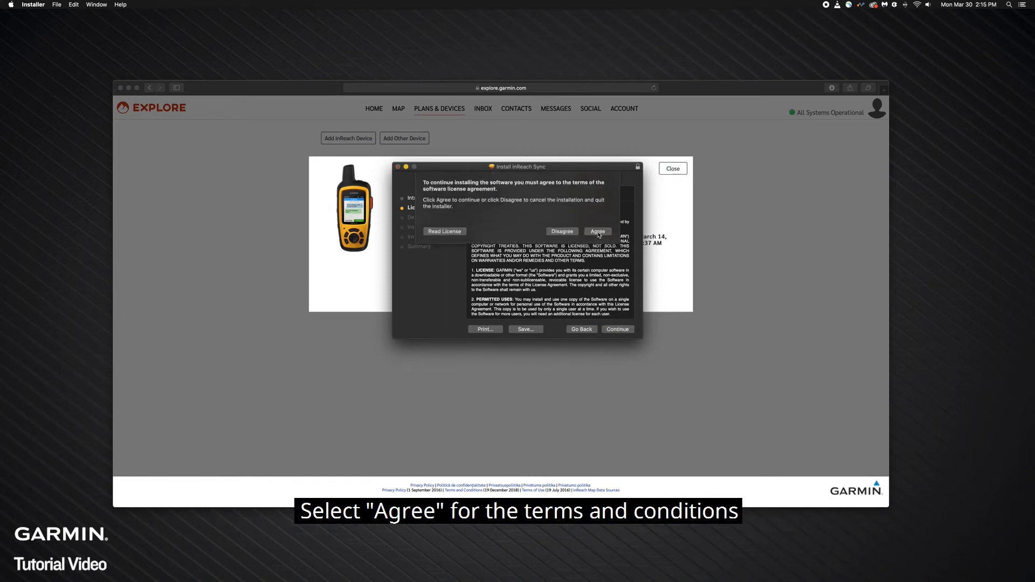
click(598, 231)
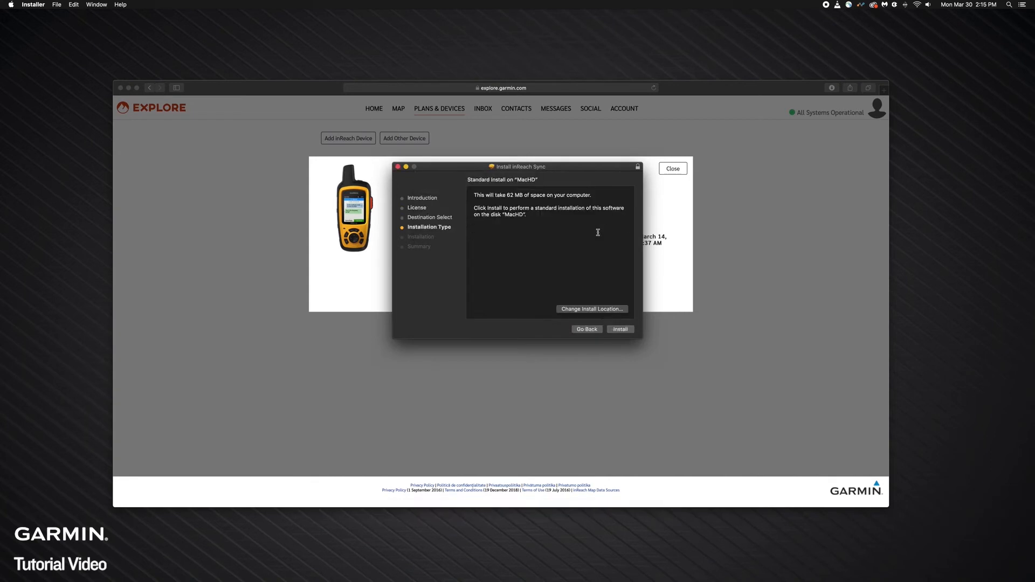
click(619, 329)
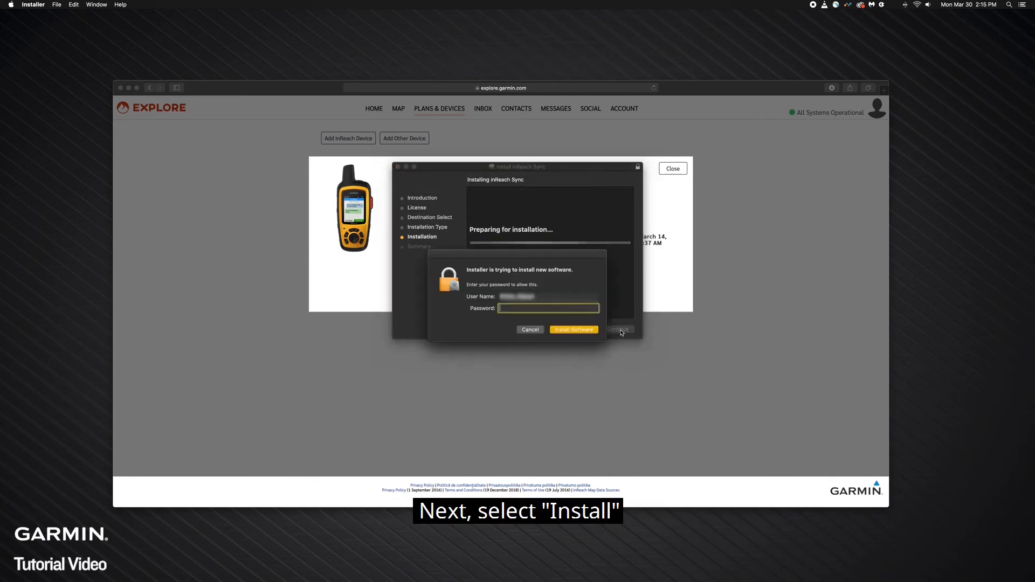
text(••••••)
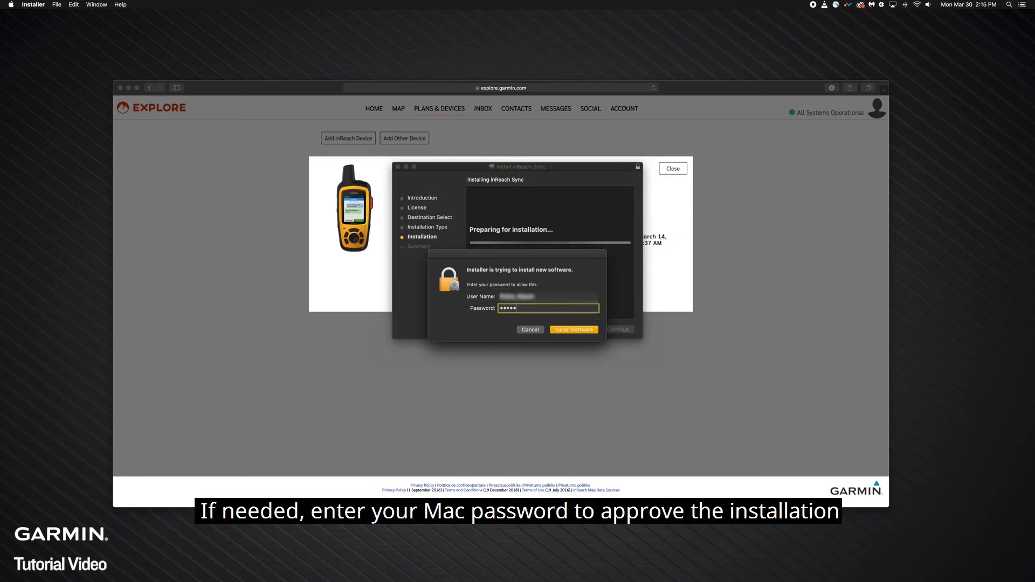
click(572, 330)
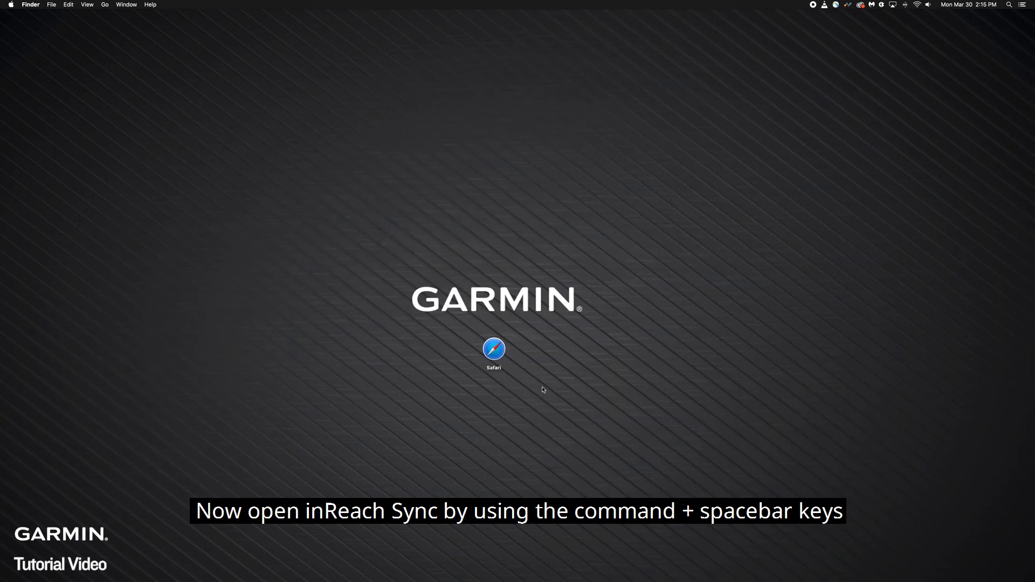
- Launch inReach Sync and log in with the Garmin account email and password to start syncing
key(cmd+space)
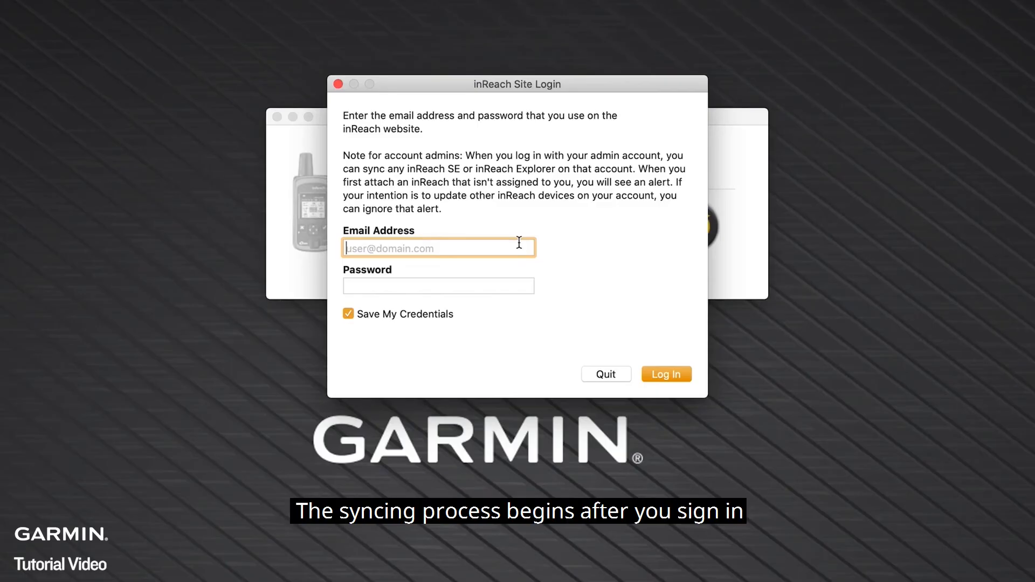
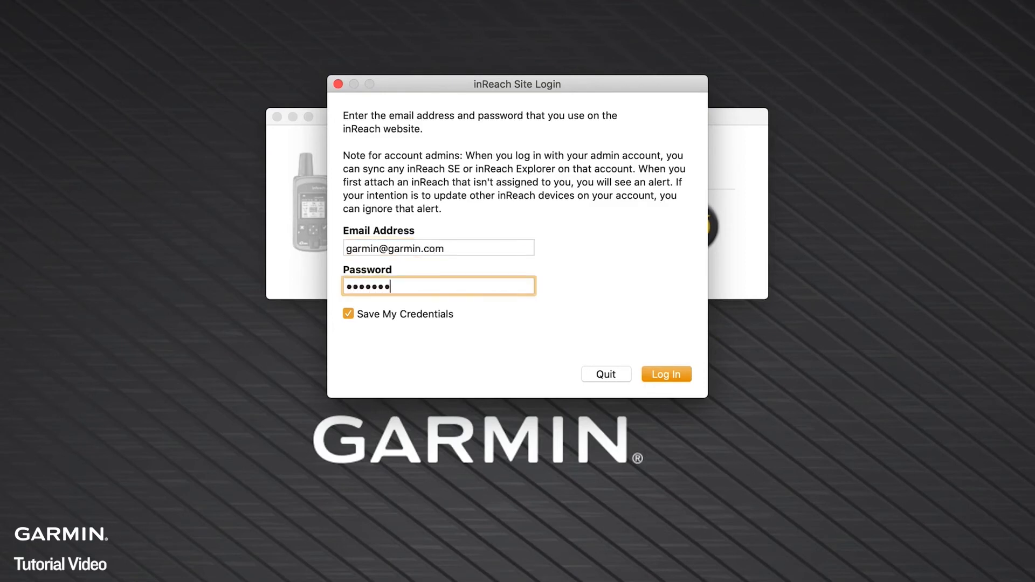
click(665, 374)
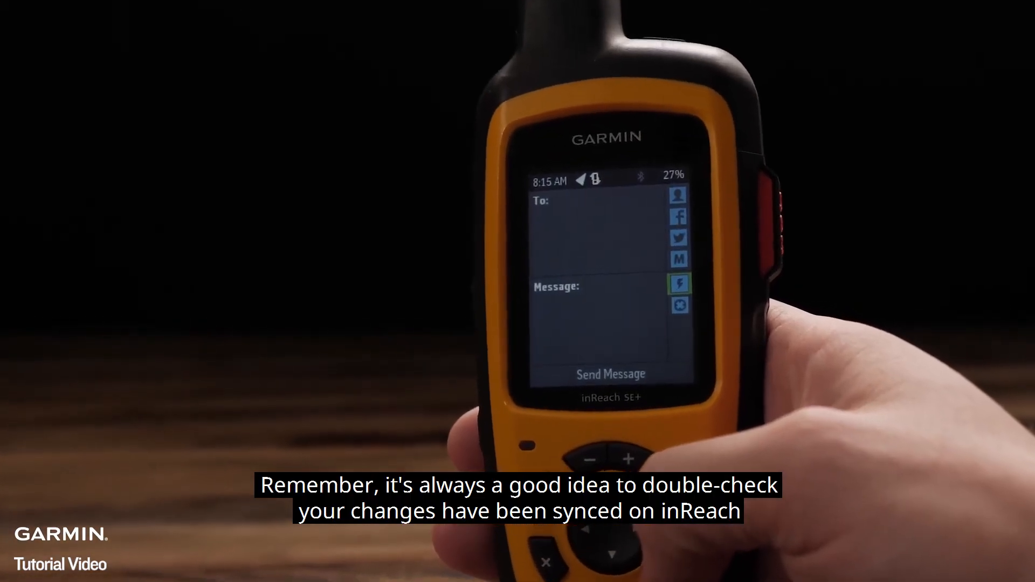
- View the inReach's Select Quick Text Message list to confirm the edited message synced
click(678, 285)
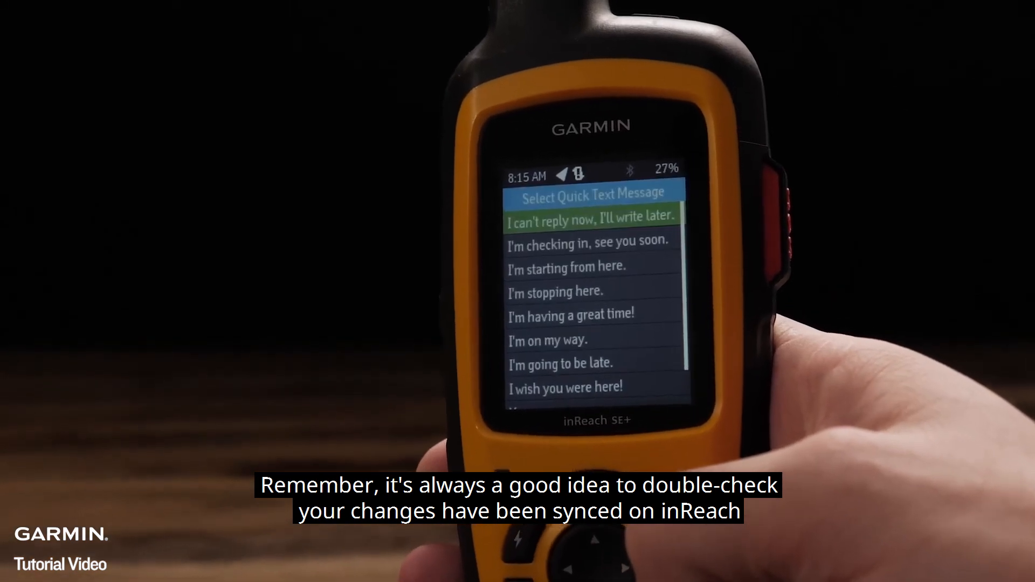